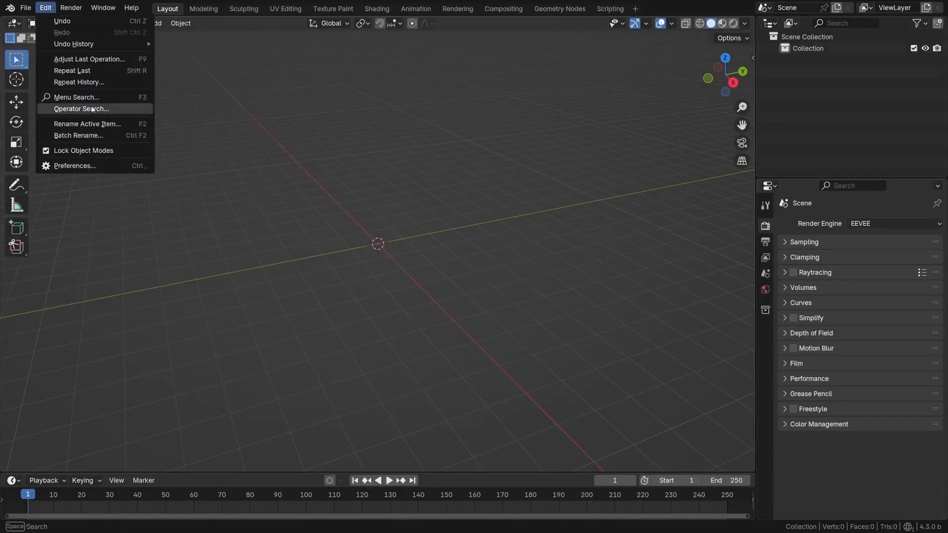
- Check VDM Brush Baker is enabled in Preferences and show its baking panel in the sidebar
left_click(74, 166)
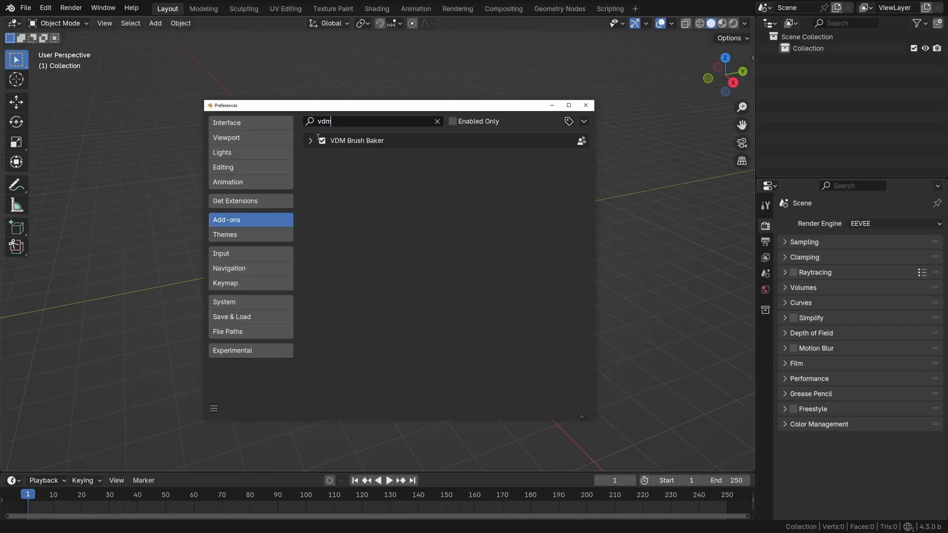
left_click(310, 140)
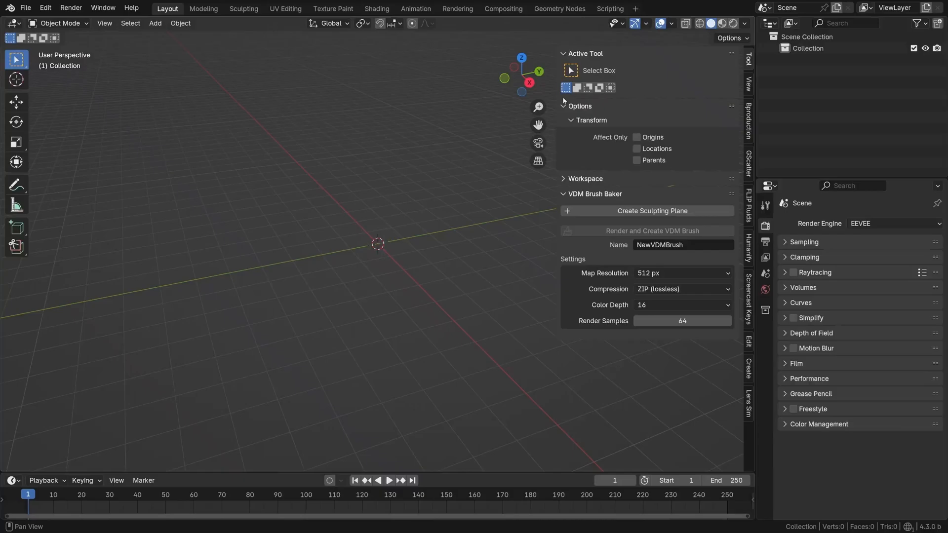
left_click(579, 105)
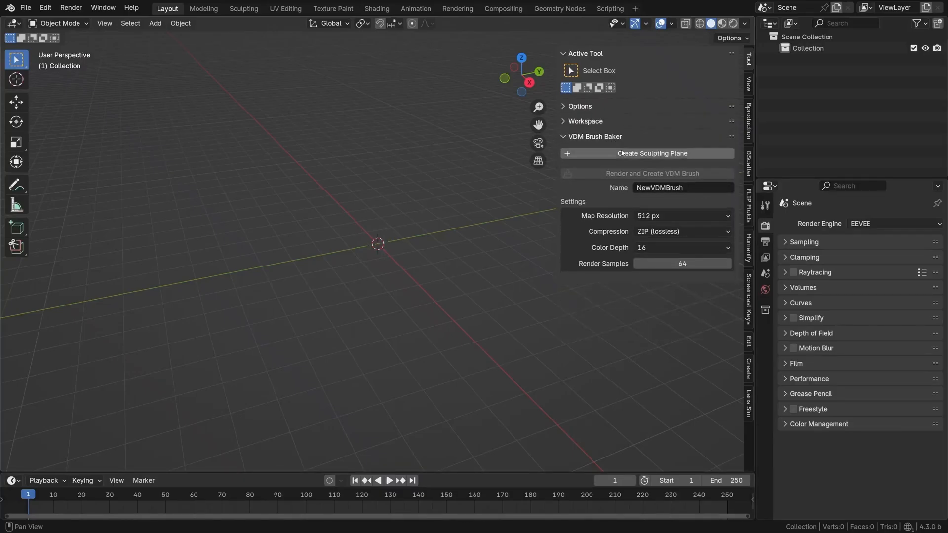
mouse_move(612, 217)
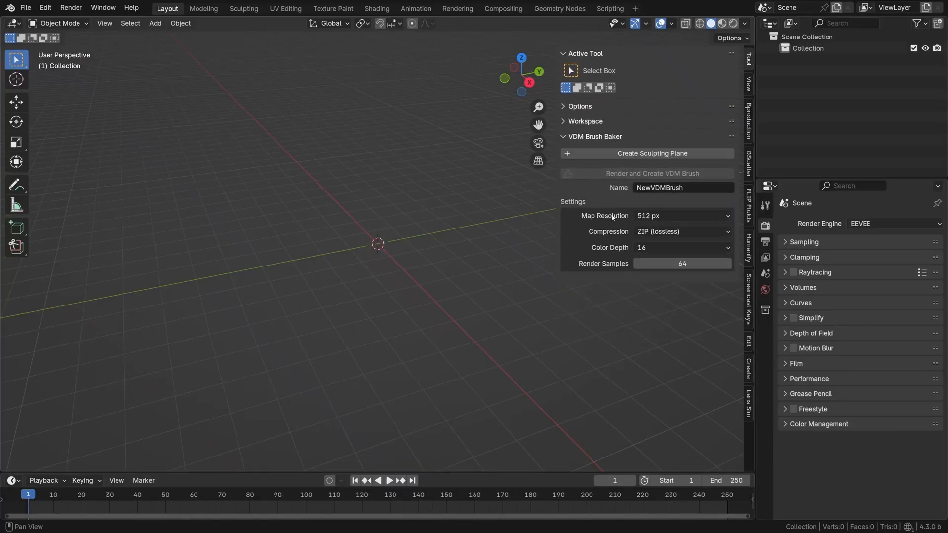
- Create the sculpting plane, check its MultiresVDM modifier and enter the Sculpting workspace
left_click(646, 153)
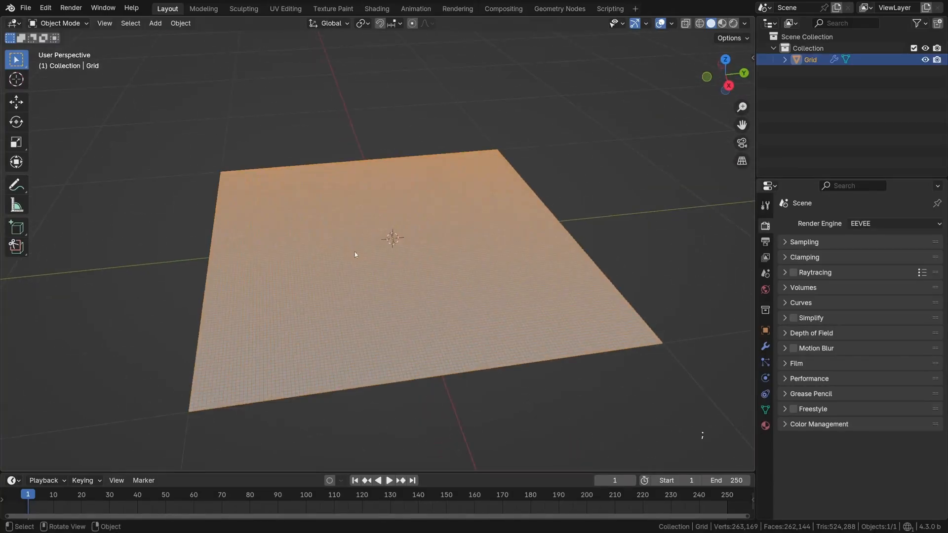
left_click(764, 346)
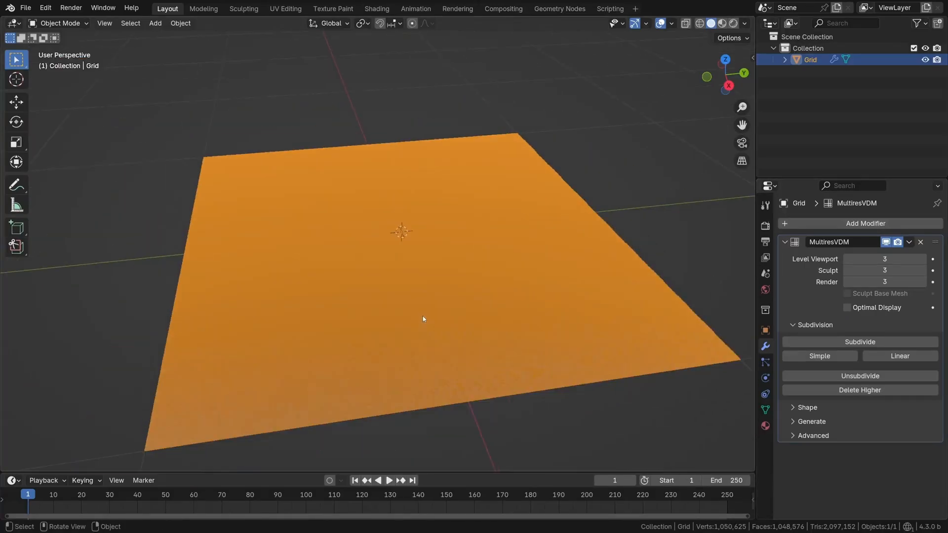
left_click(244, 9)
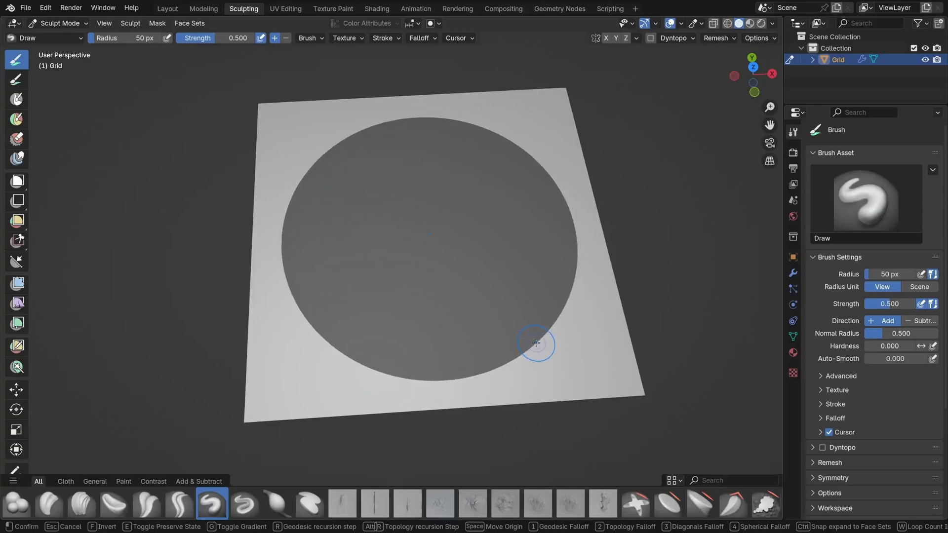
- Invert the mask to protect the edges and build rock chunks with the Clay Strips brush
key("a")
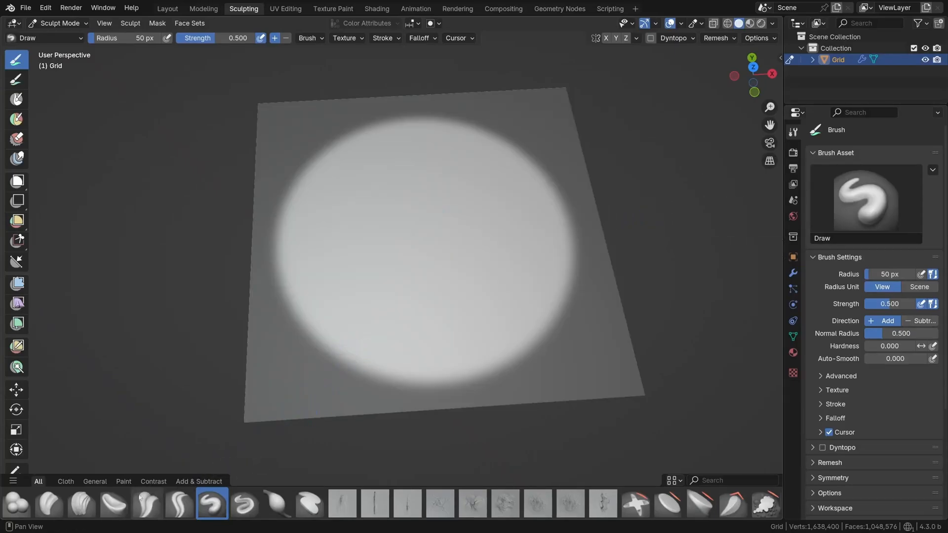
left_click(81, 504)
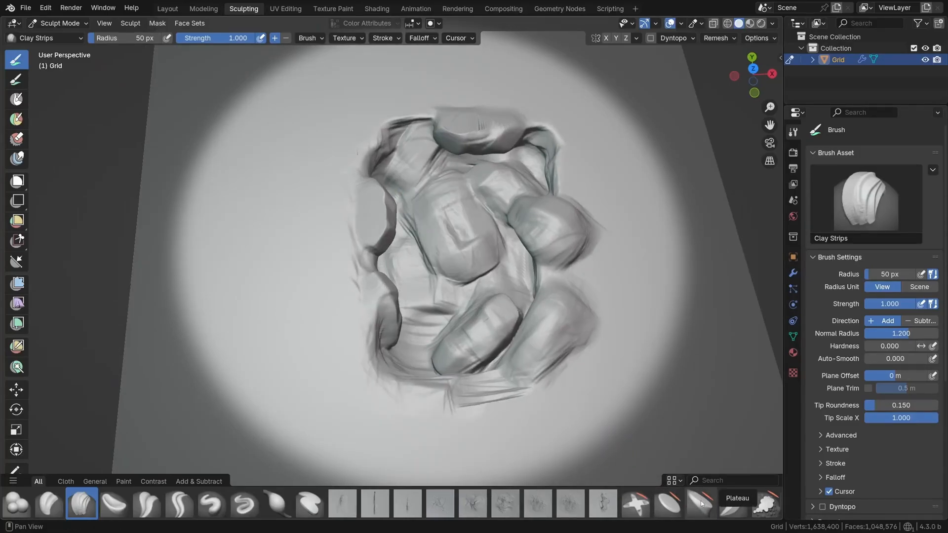
- Refine the chunks with Plateau, Clay Strips and Scrape/Fill brushes for harder broken faces
left_click(700, 504)
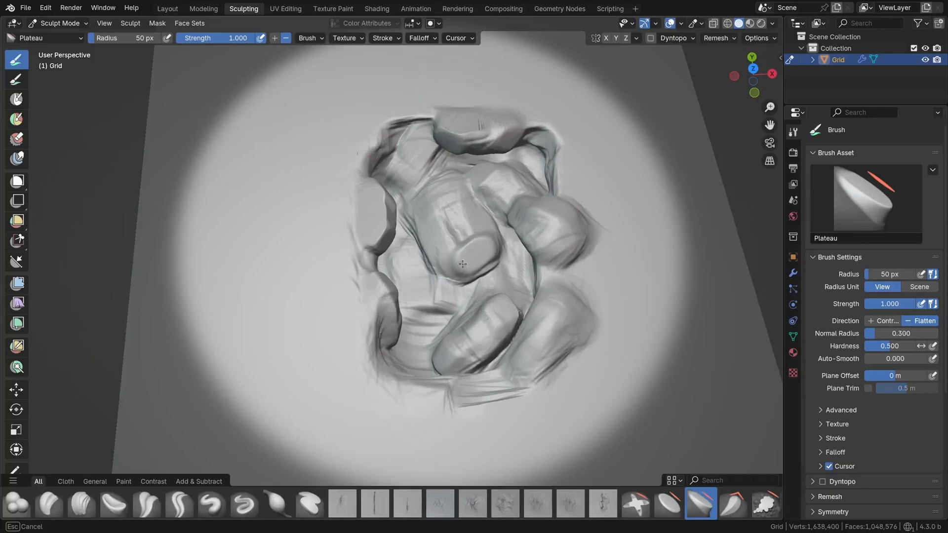
left_click(80, 504)
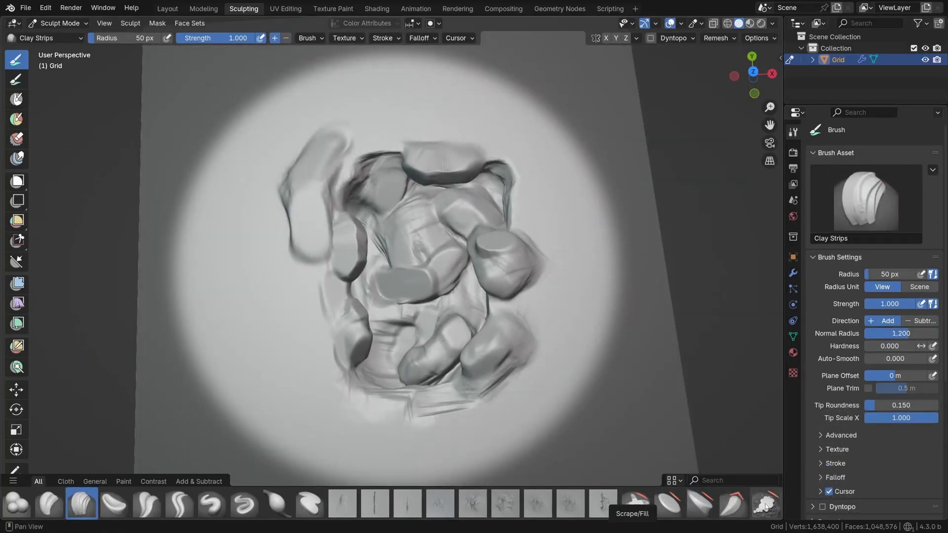
left_click(765, 503)
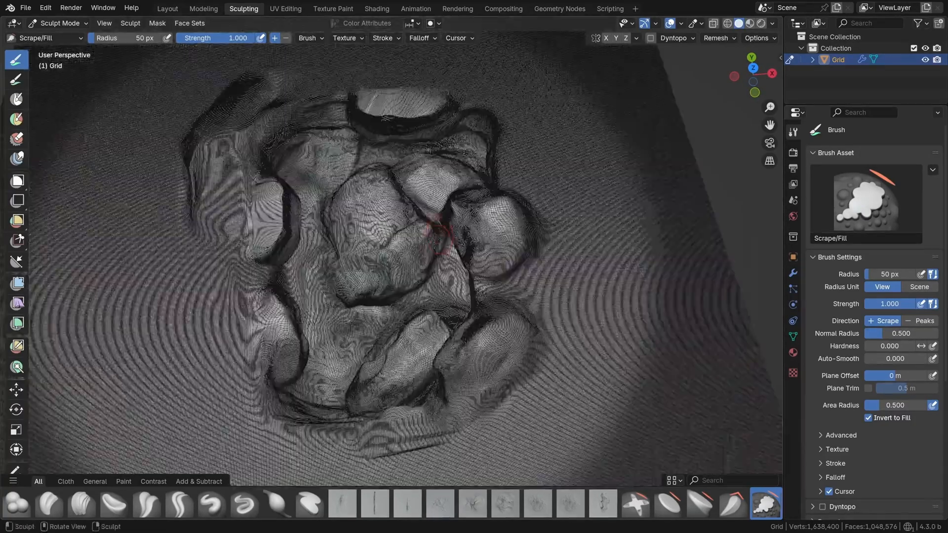
left_click(793, 272)
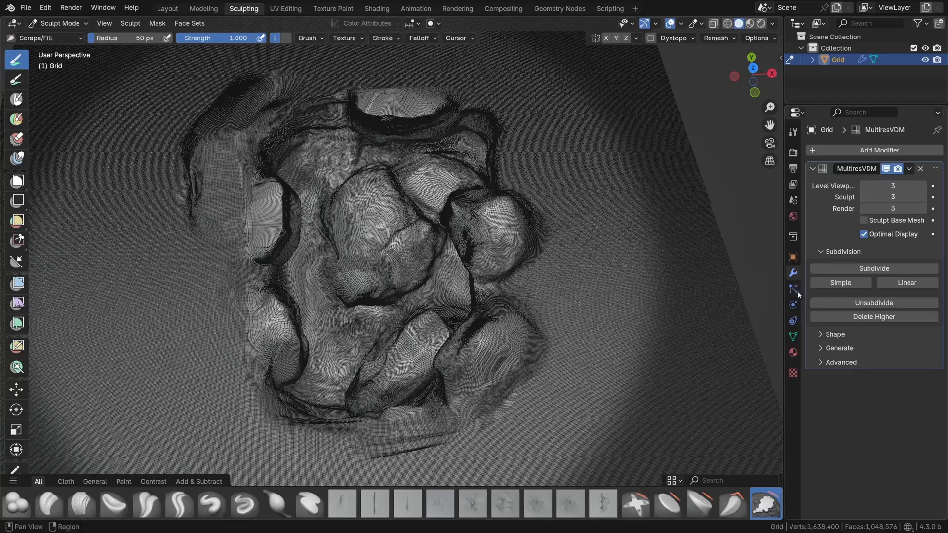
mouse_move(873, 269)
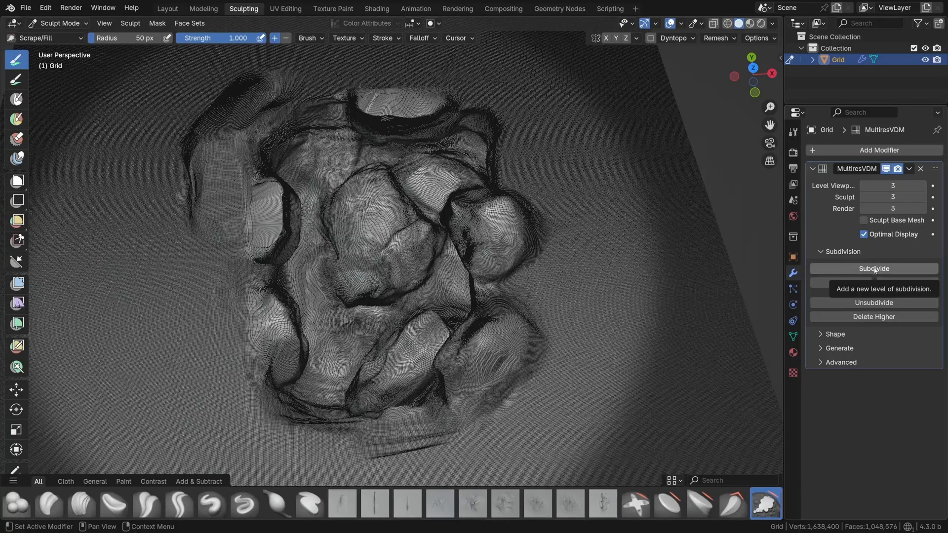
- Add a Multires subdivision level and sculpt finer crack detail into the rocks
left_click(874, 268)
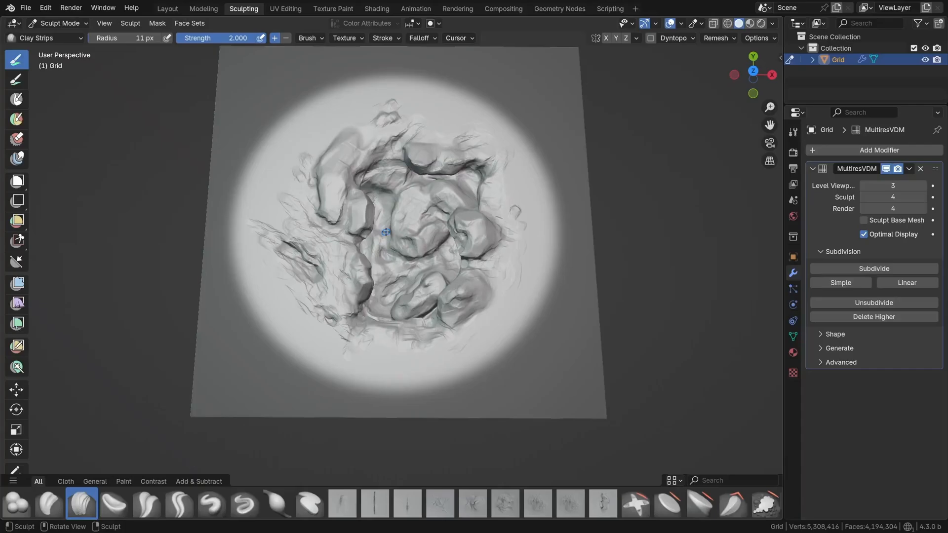
left_click(57, 23)
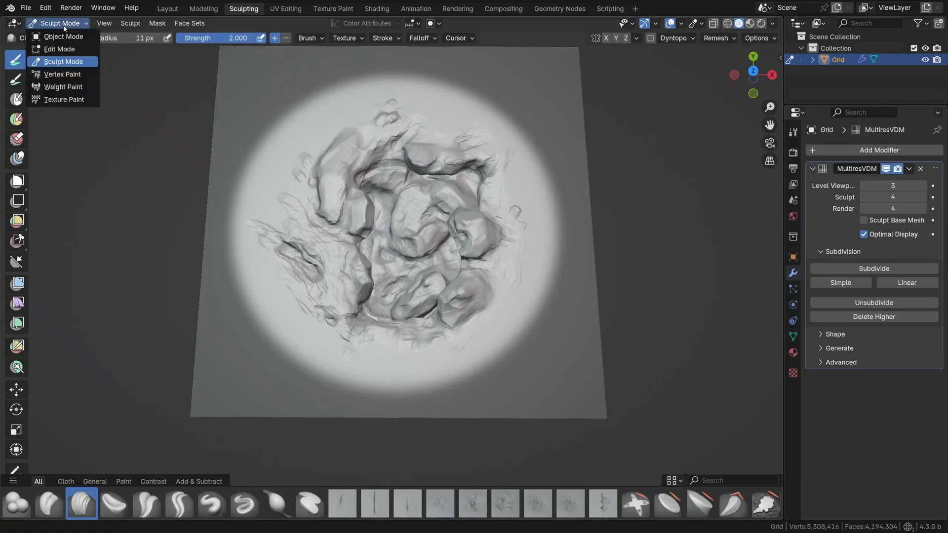
- In Object Mode name the brush Rock_TEST_01a and render it into a VDM brush
left_click(63, 36)
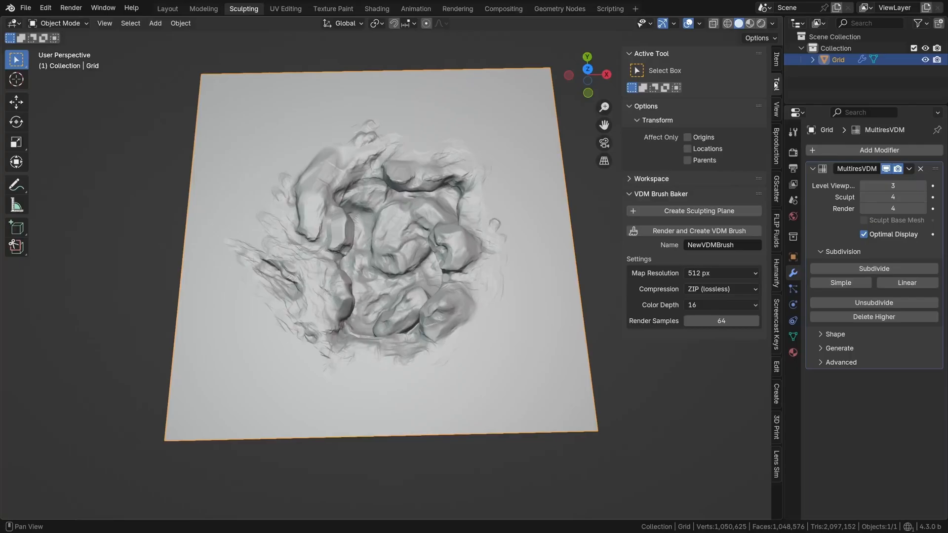
left_click(645, 106)
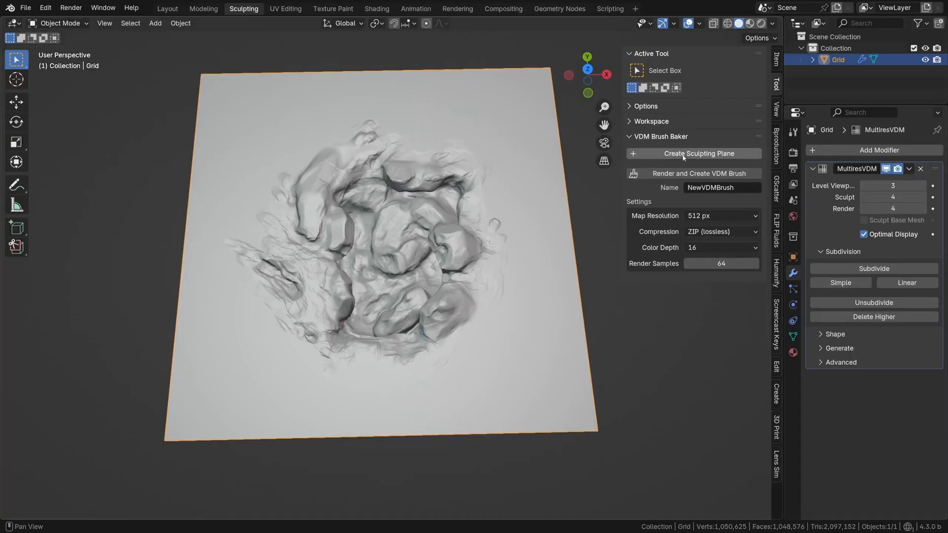
type("Rock_TEST_")
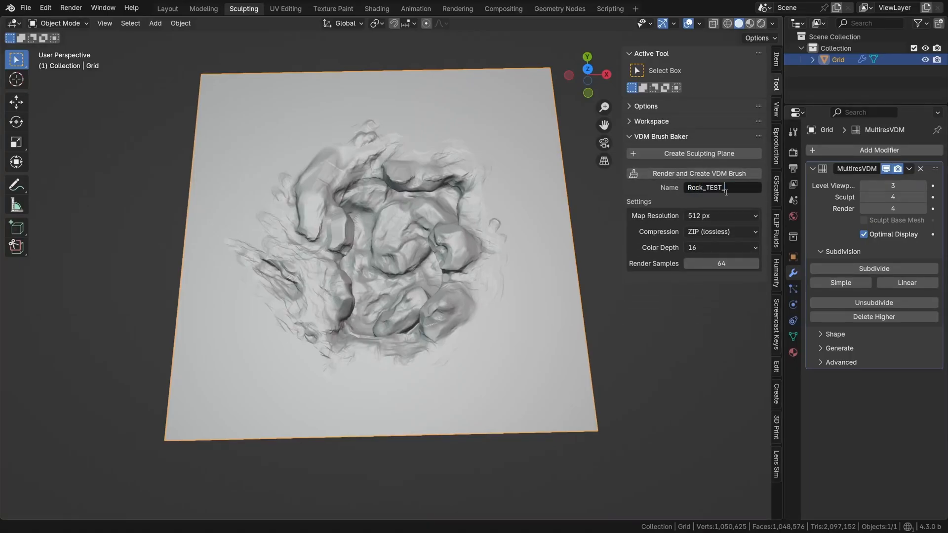
type("01a")
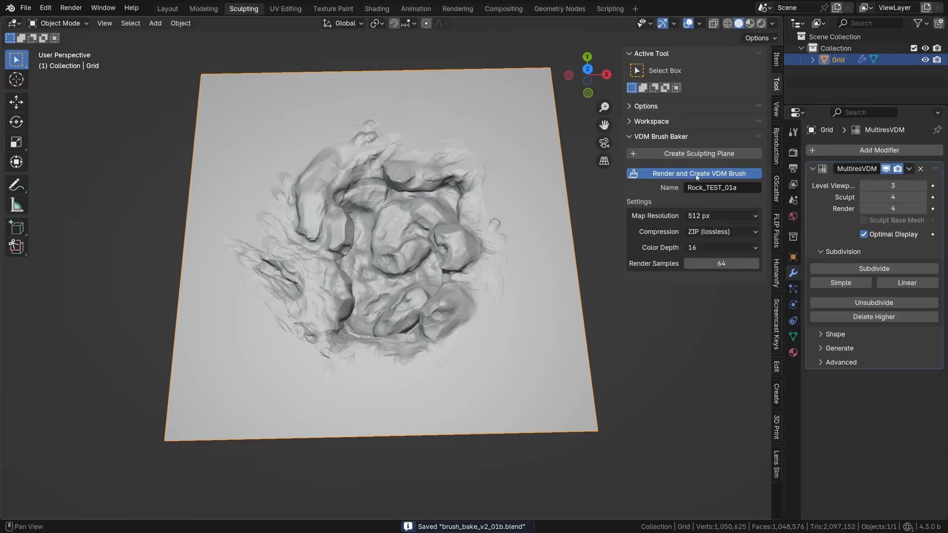
left_click(695, 174)
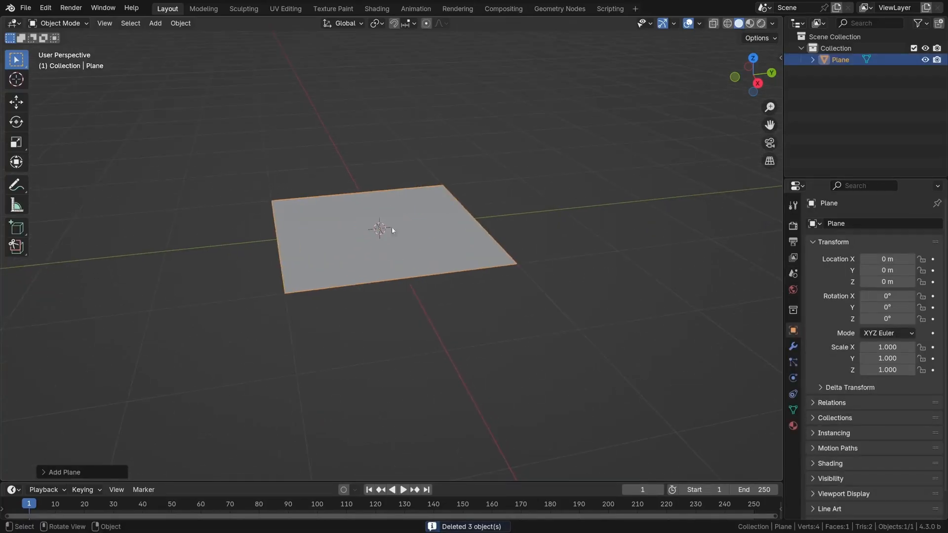
- Subdivide the fresh plane into a dense mesh and return to the Sculpting workspace
right_click(381, 230)
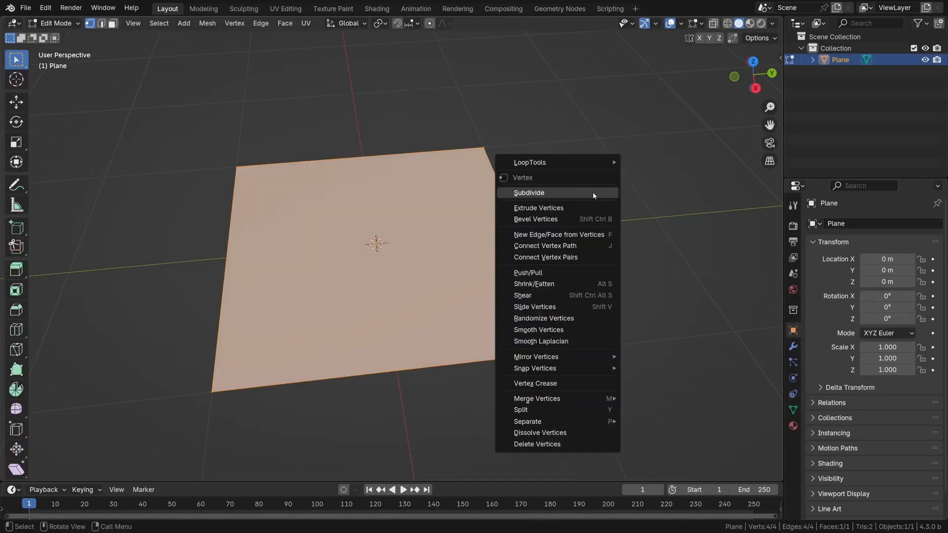
left_click(528, 192)
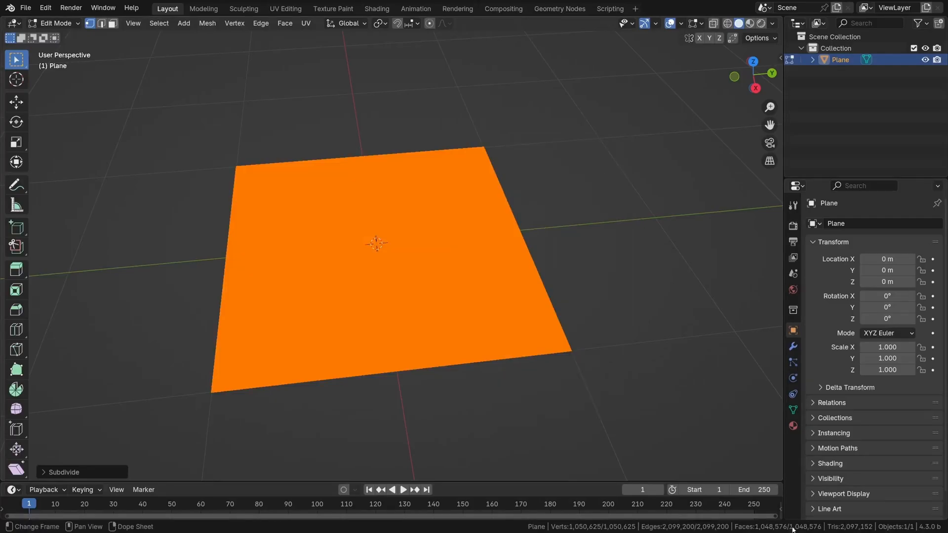
left_click(243, 9)
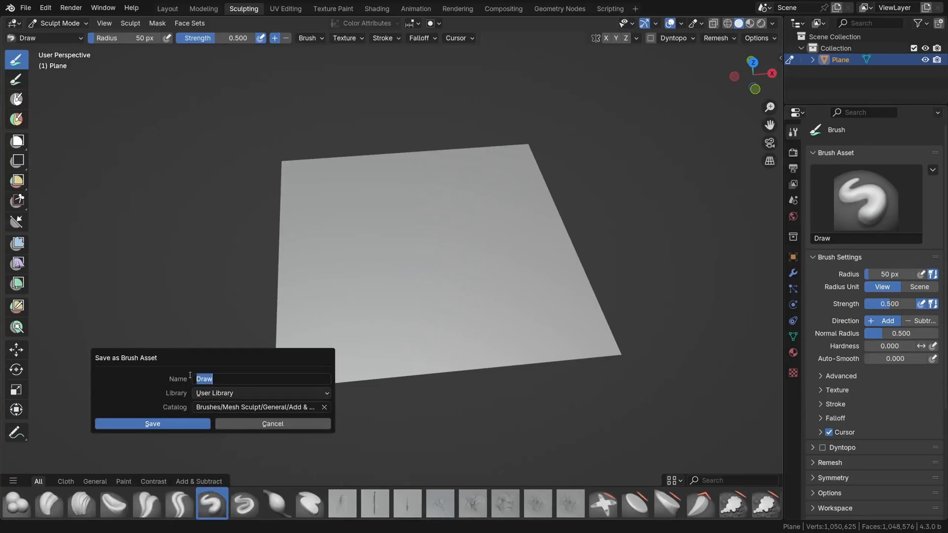
- Save the current brush as a user-library asset named Rock_TEST_01a
type("Rock_TEST_01a")
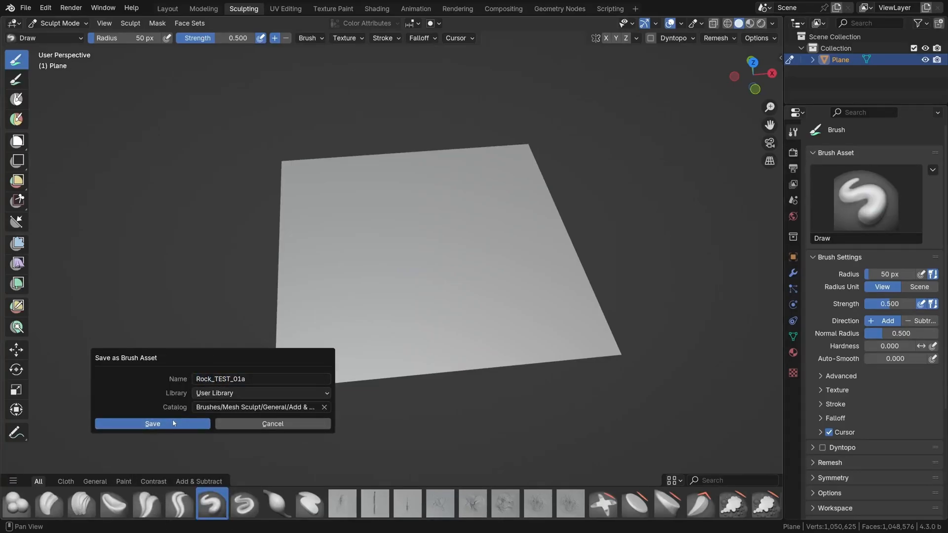
left_click(152, 424)
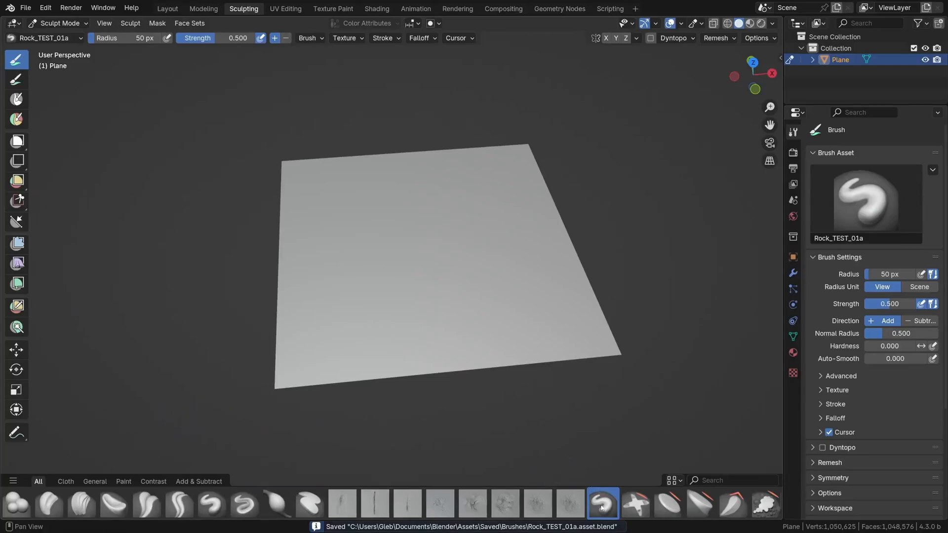
mouse_move(602, 506)
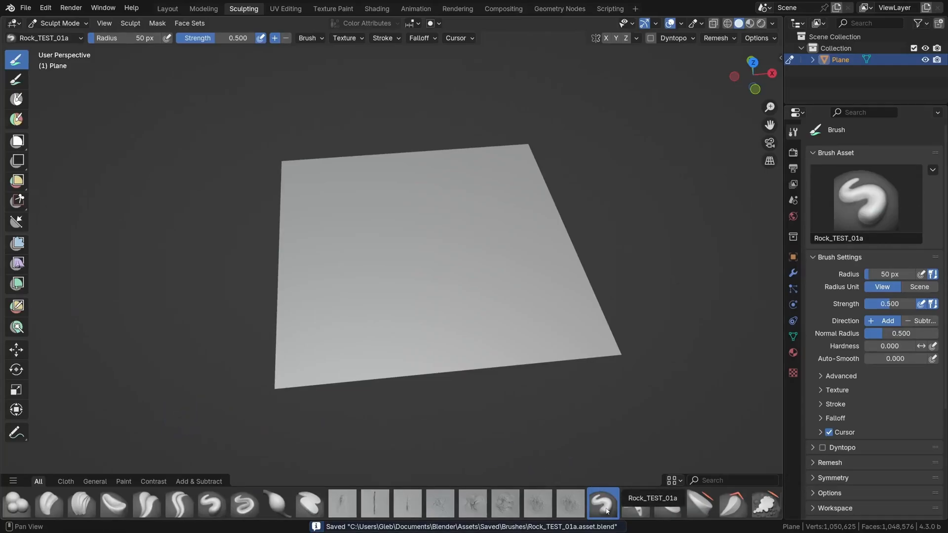
left_click(836, 390)
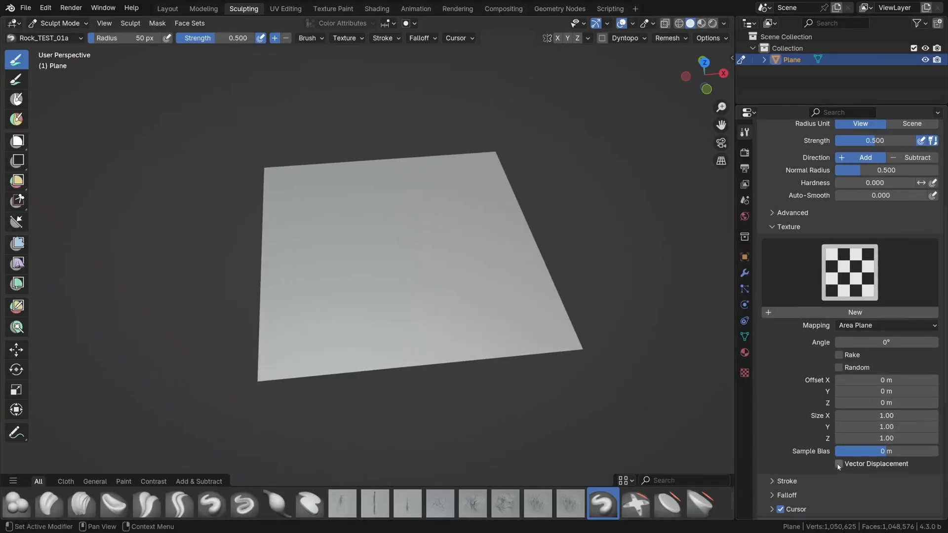
- Enable vector displacement and load Rock_TEST_01a.exr into a new brush texture
left_click(839, 464)
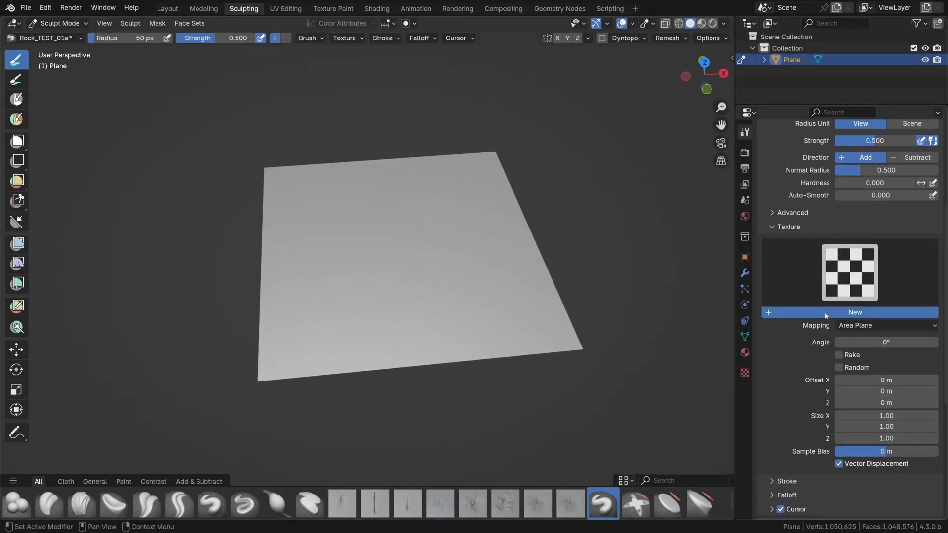
left_click(744, 373)
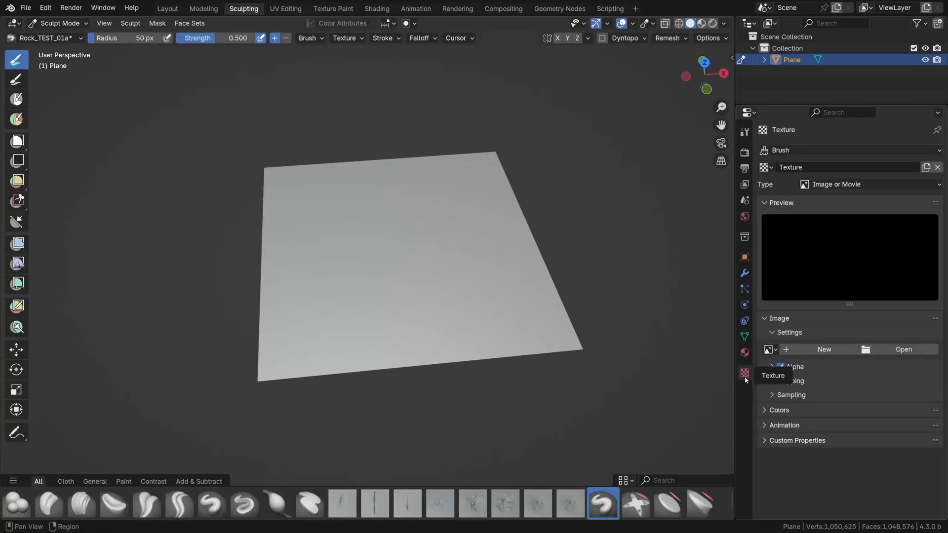
mouse_move(903, 349)
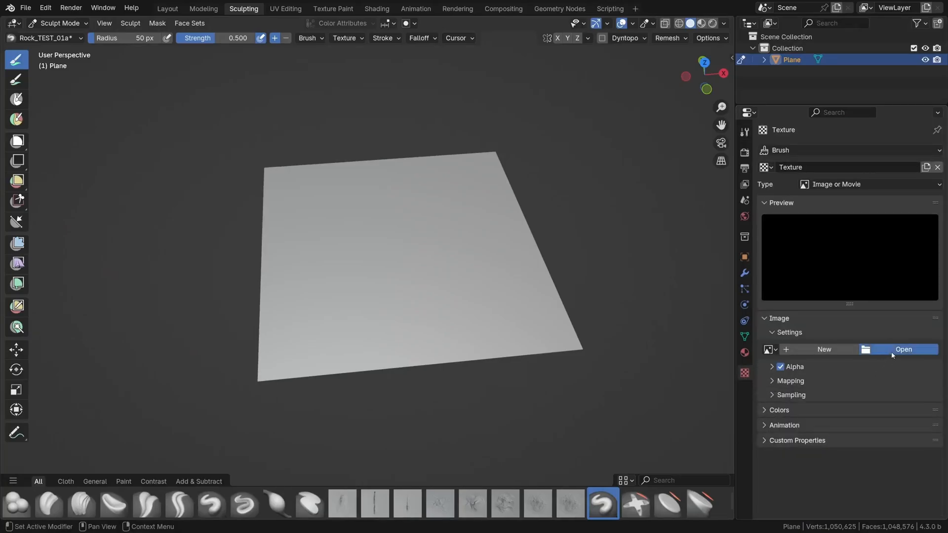
left_click(903, 349)
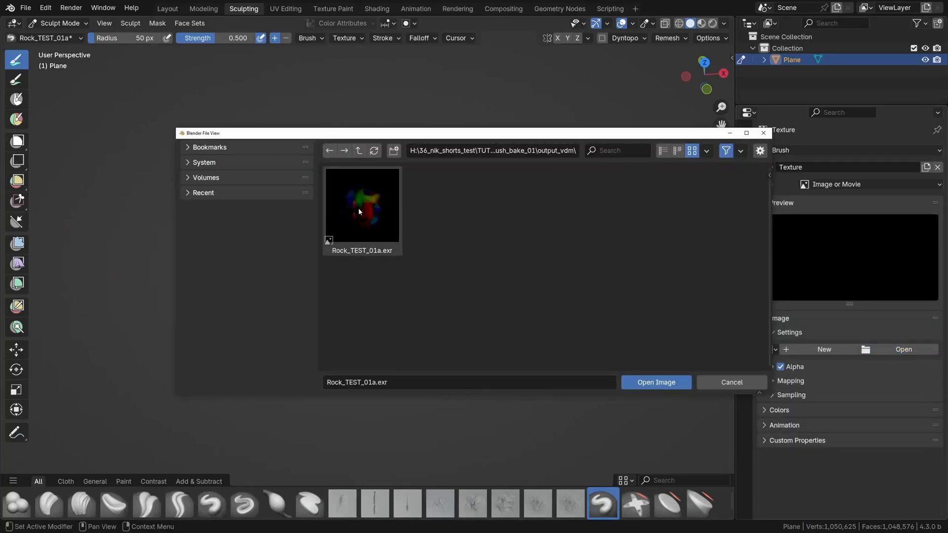
left_click(655, 383)
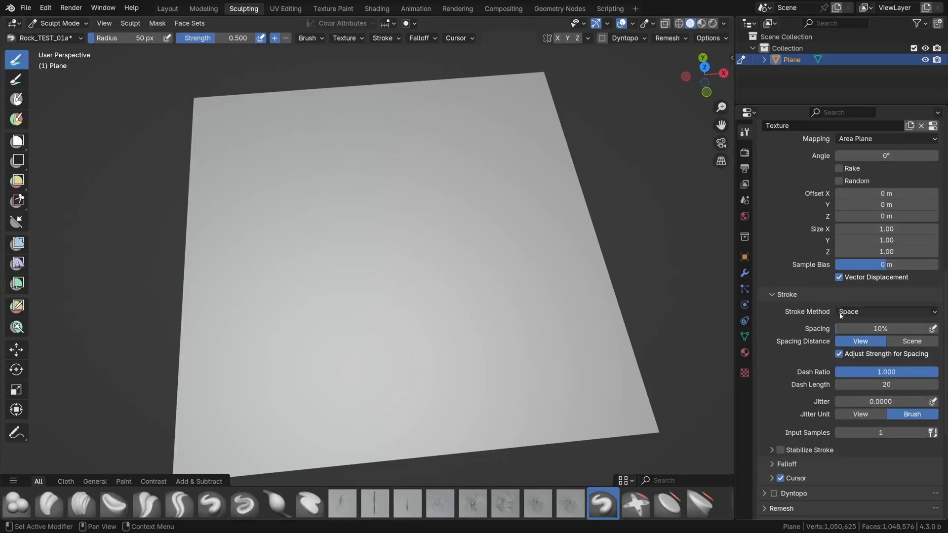
- Set the brush's Stroke Method to Anchored and undo the test stroke
left_click(886, 311)
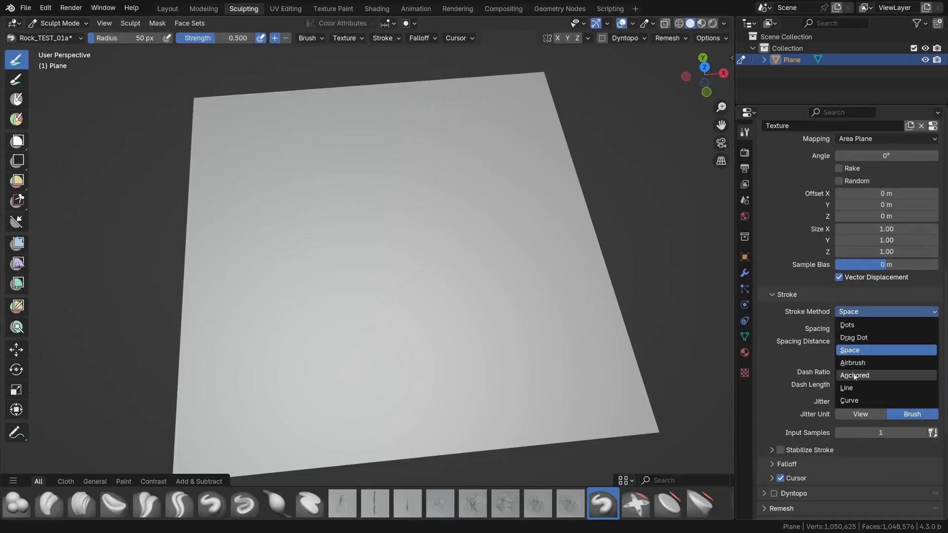
left_click(854, 375)
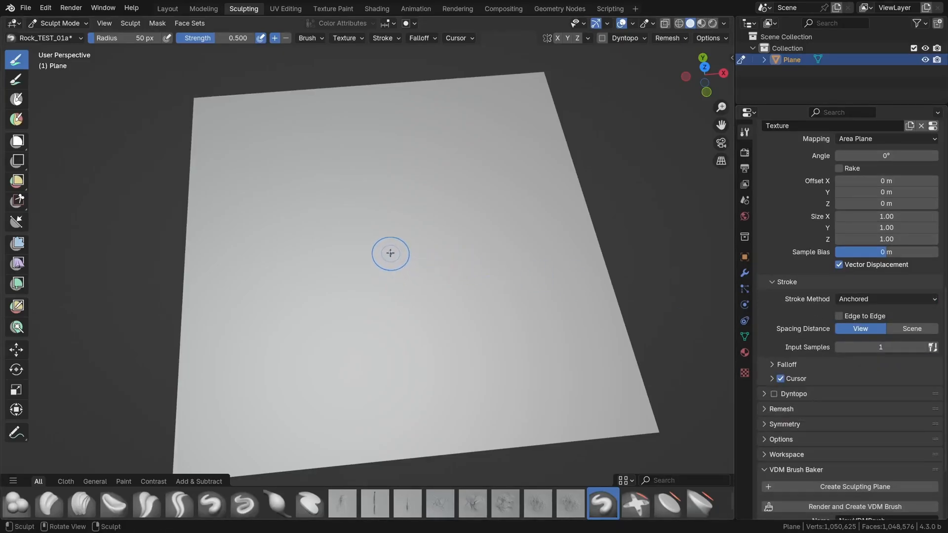
key("ctrl+z")
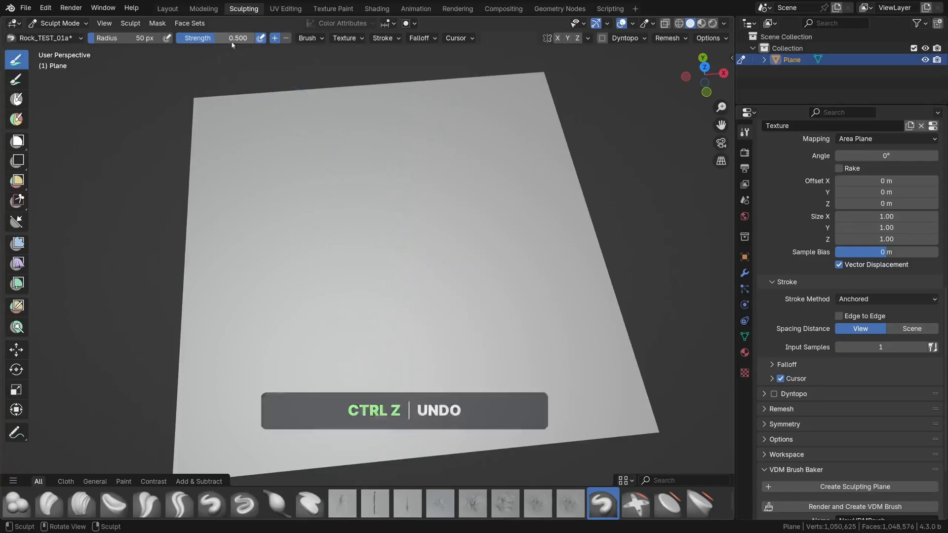